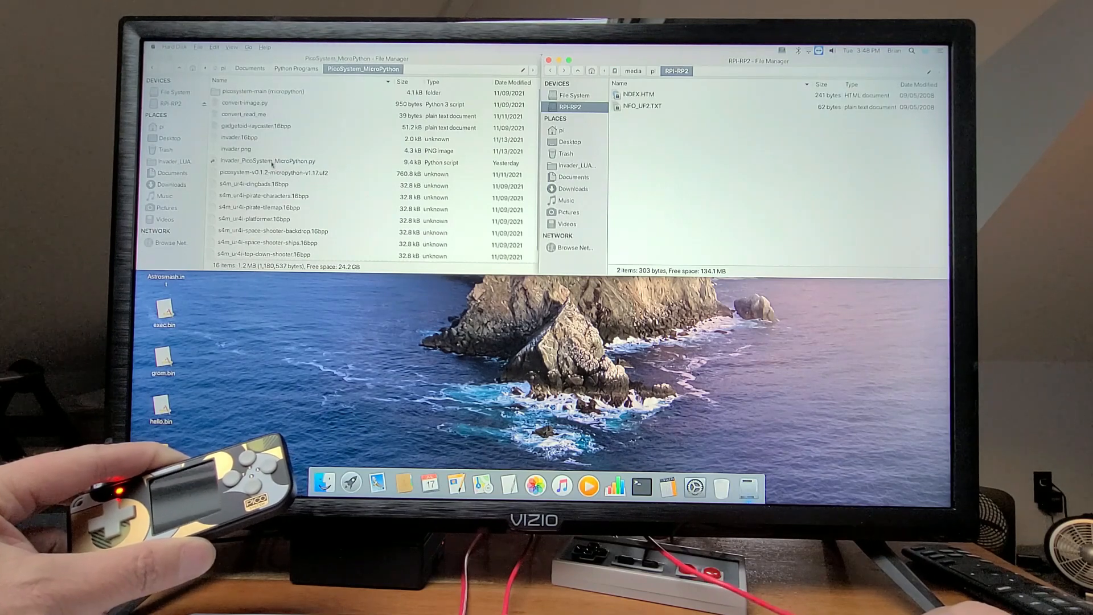
Select the picosystem-v0.1.2-micropython-v1.17.uf2 firmware and copy it to the RPI-RP2 drive
left_click(292, 172)
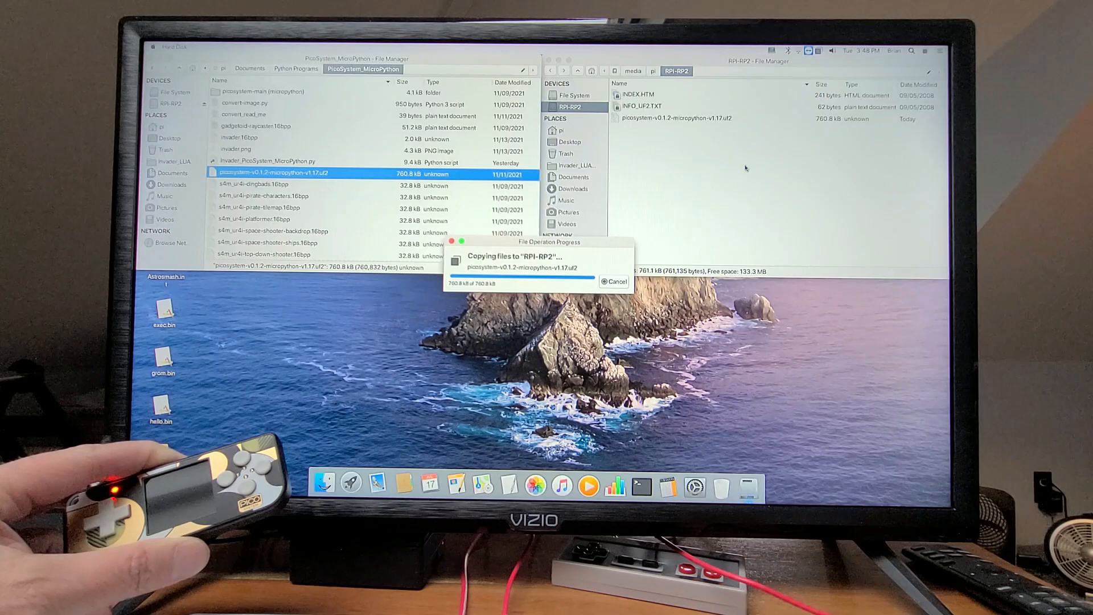
right_click(268, 161)
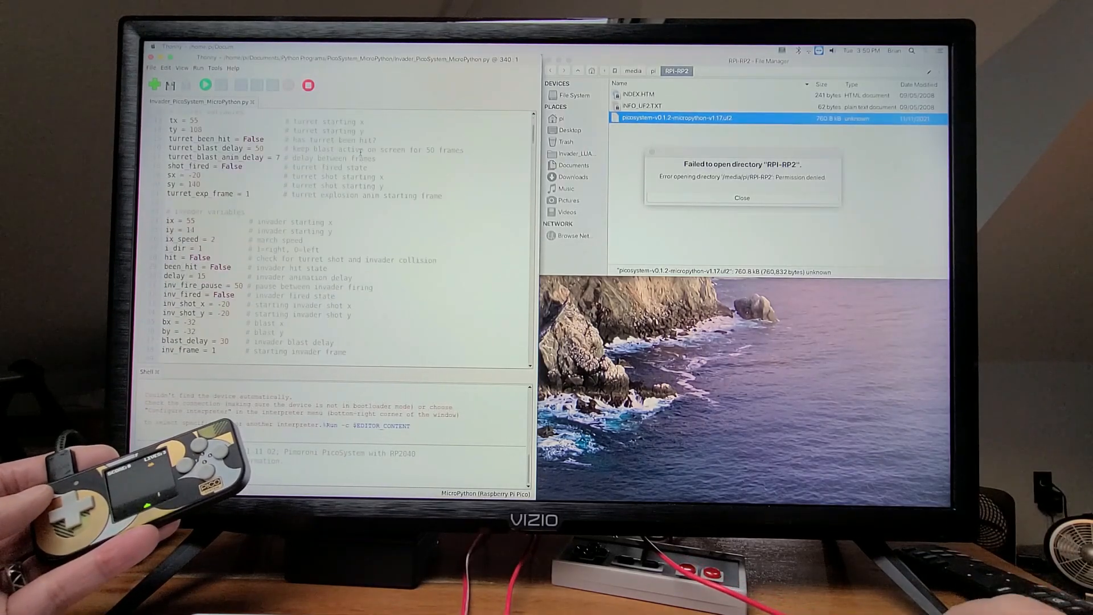
Scroll invader_PicoSystem_MicroPython.py down to the game variables showing lives = 7
scroll("down", 3)
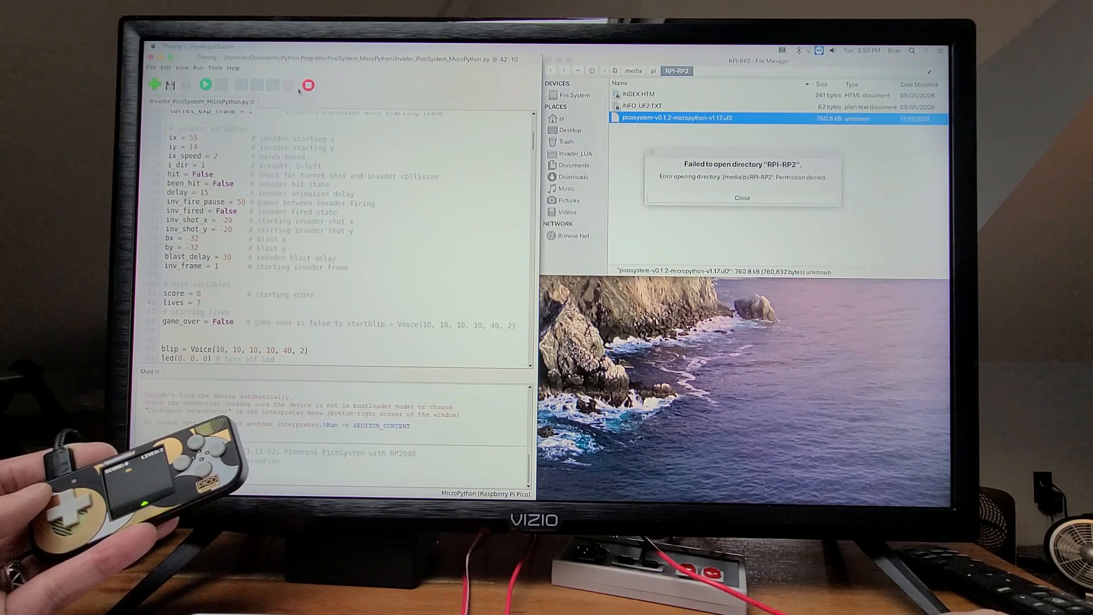
left_click(205, 84)
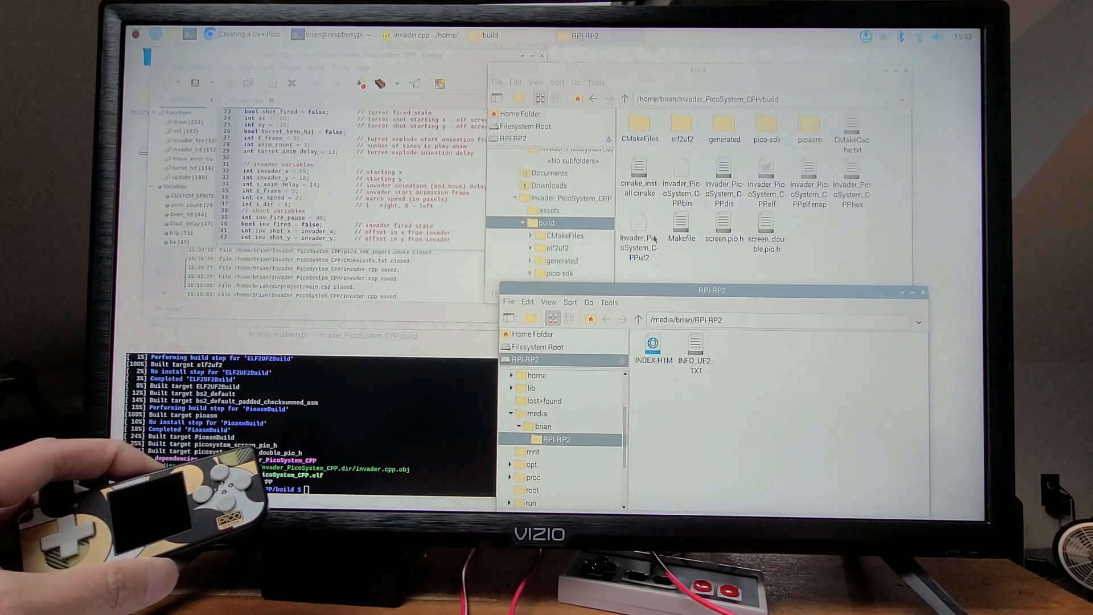
Drop the Invader_PicoSystem_CPP .uf2 from the build folder onto RPI-RP2
left_click(637, 240)
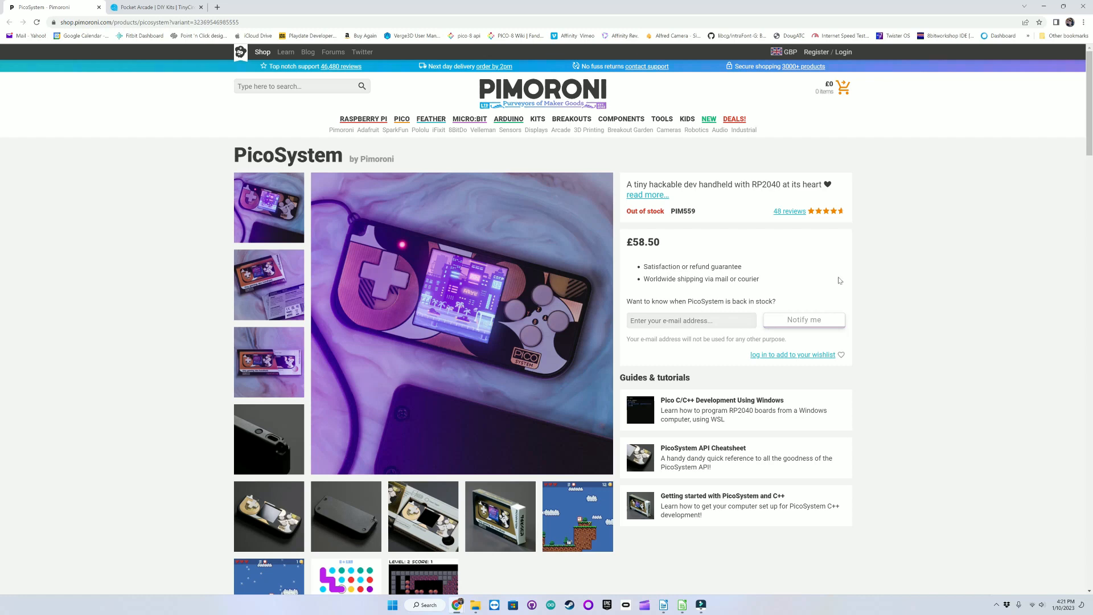
Switch to the Pocket Arcade | TinyCircuits browser tab
left_click(153, 7)
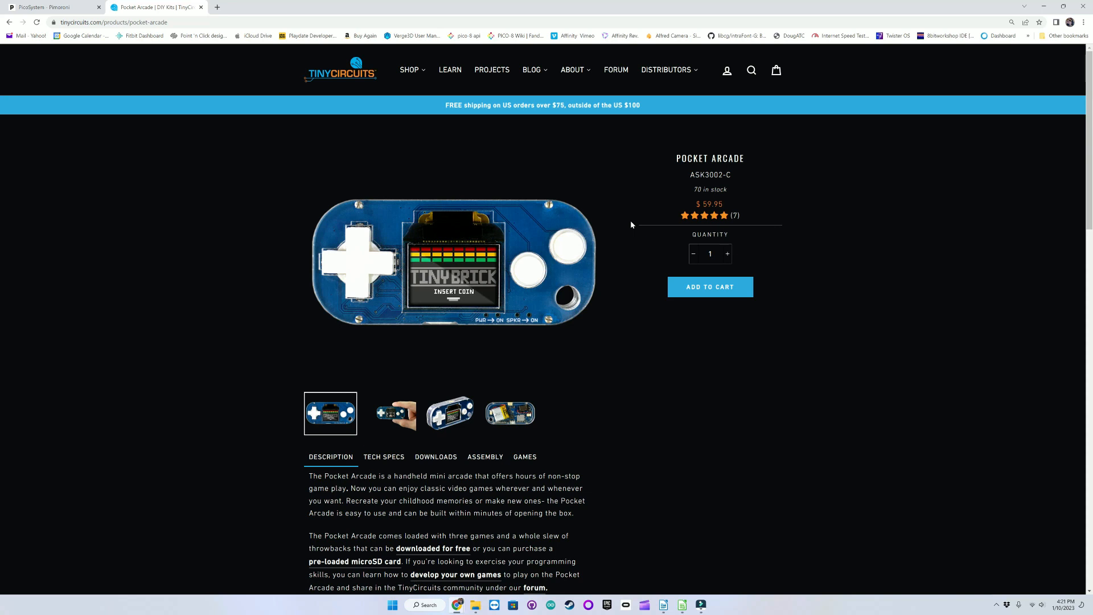
mouse_move(631, 225)
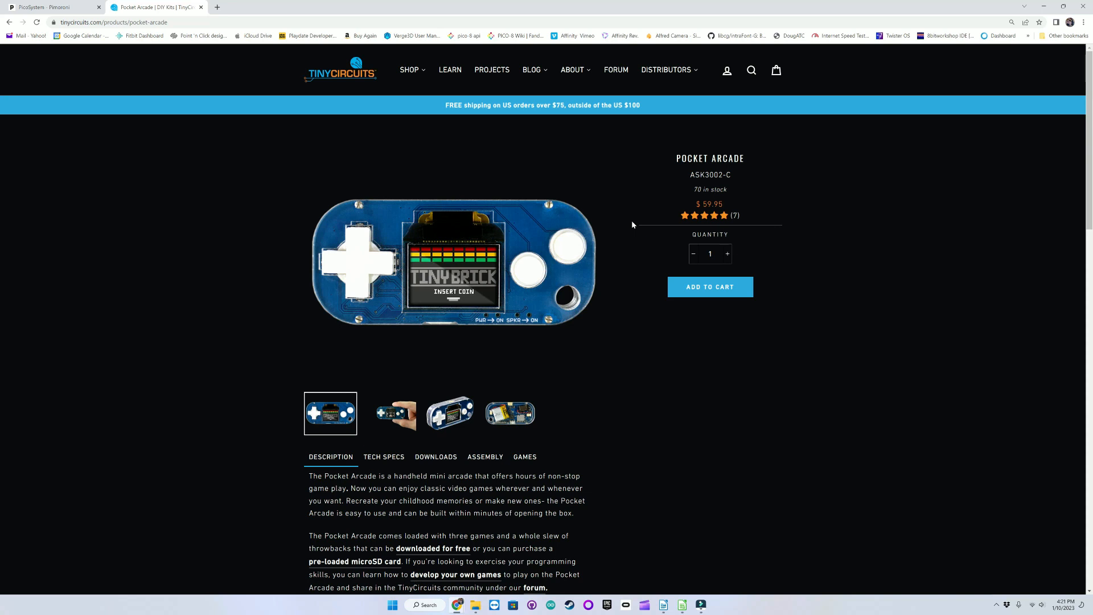